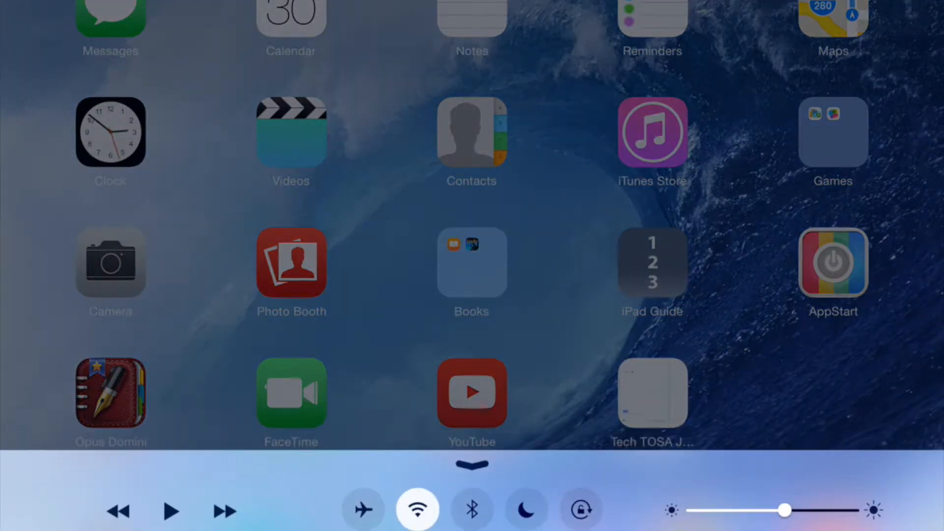
# Step: Toggle the Control Center Bluetooth icon on and then back off
pyautogui.click(471, 510)
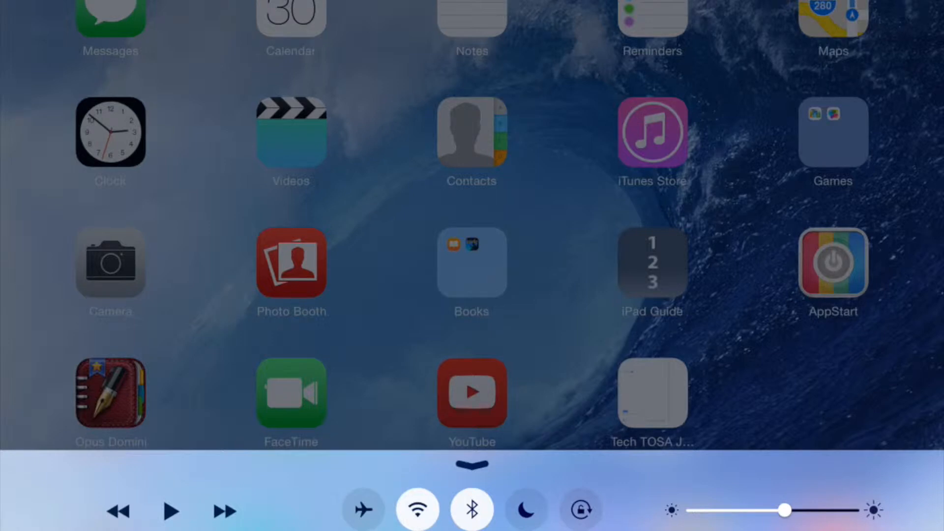
pyautogui.click(471, 509)
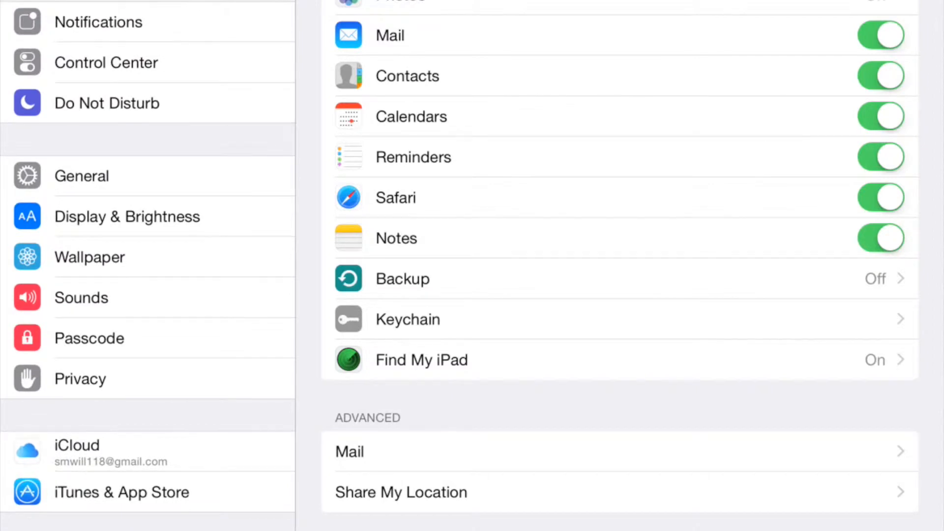
# Step: Under General, toggle Background App Refresh on and then back off
pyautogui.click(82, 176)
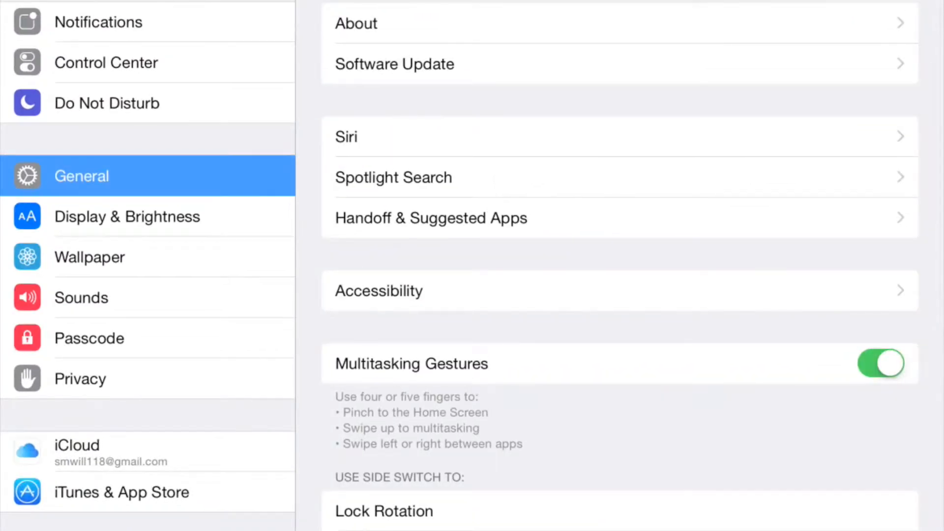
pyautogui.scroll(-3)
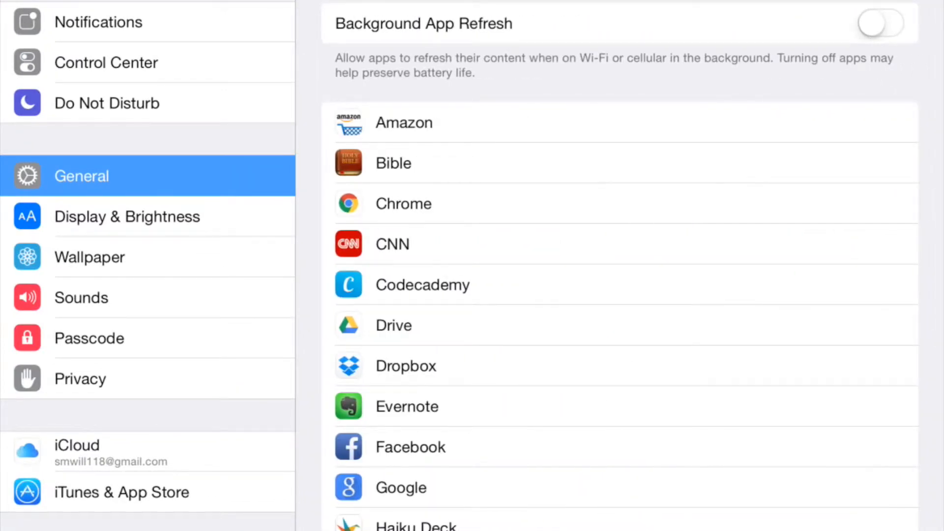
pyautogui.click(879, 22)
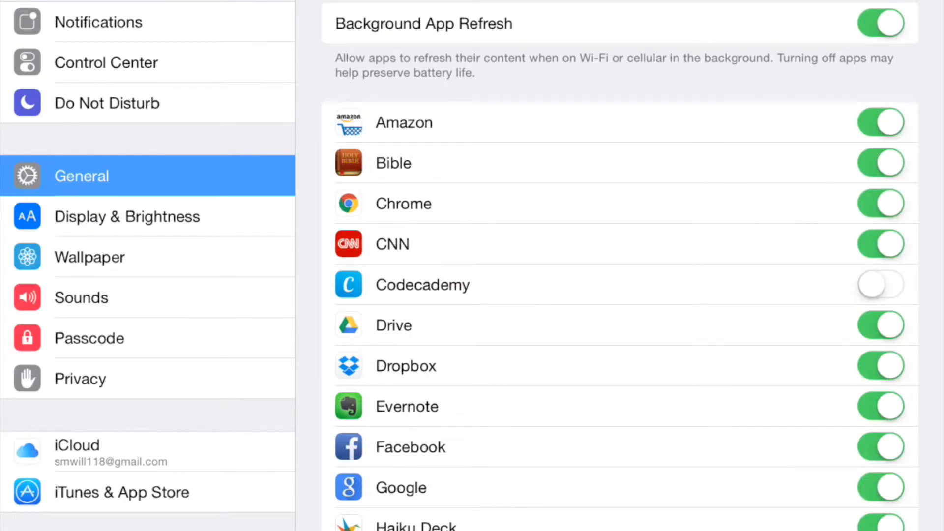
pyautogui.click(879, 23)
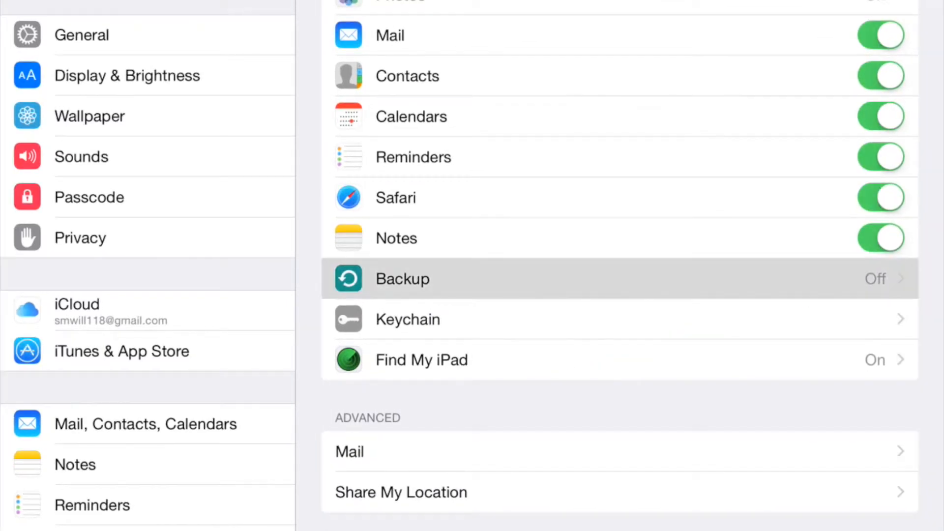
# Step: In iCloud Backup, attempt to enable backup and cancel the Start iCloud Backup alert, leaving it off
pyautogui.click(402, 278)
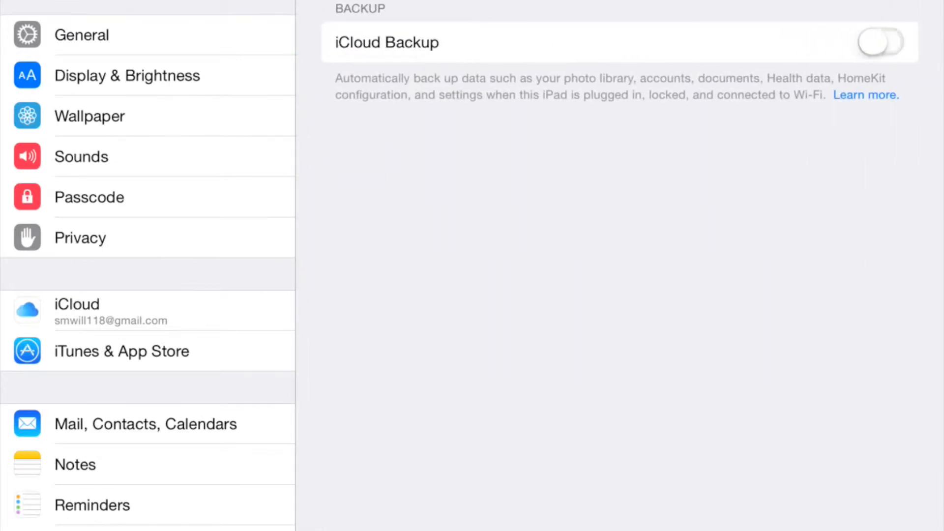
pyautogui.click(879, 43)
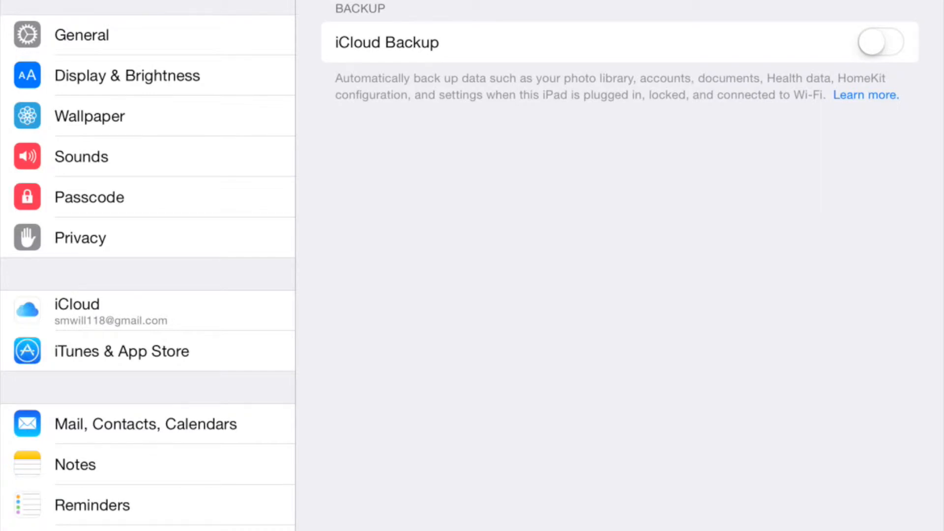
pyautogui.click(880, 42)
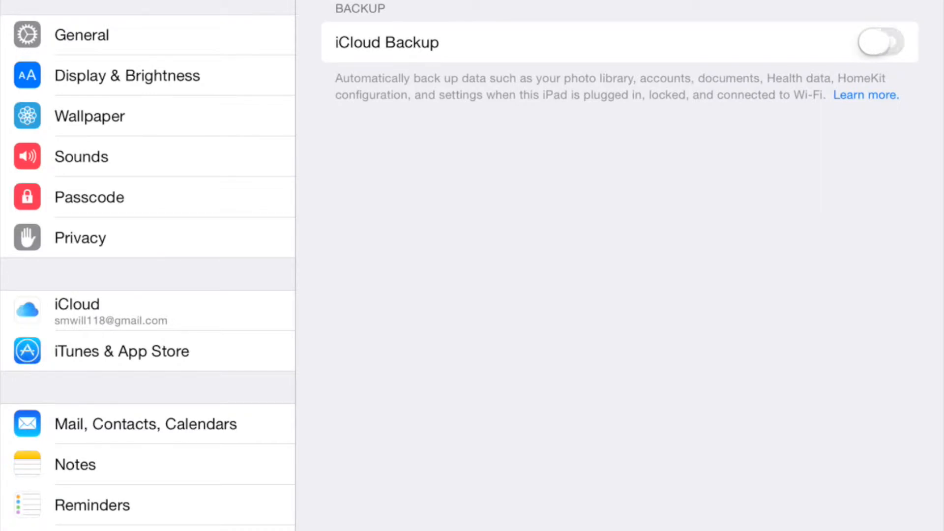
pyautogui.click(879, 41)
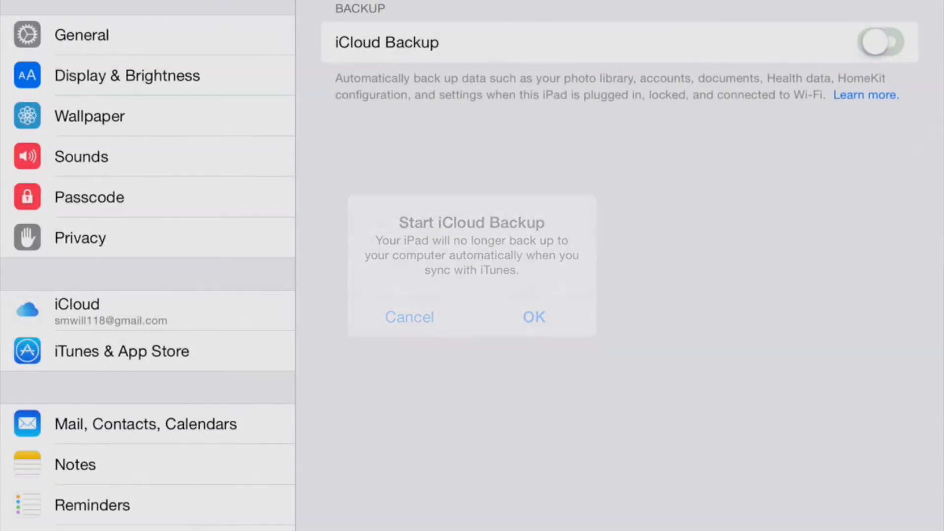
pyautogui.click(409, 317)
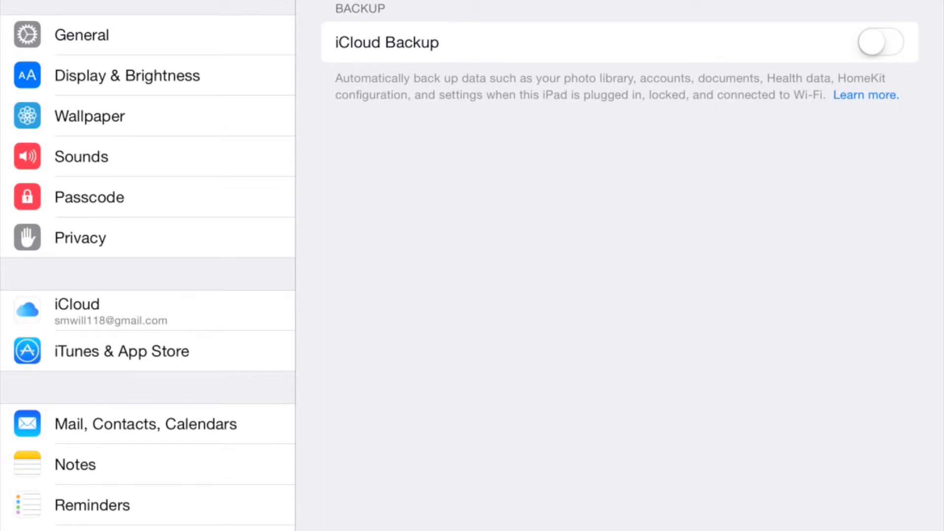
# Step: In iTunes & App Store, switch off automatic Updates downloads and suggested My Apps
pyautogui.click(146, 351)
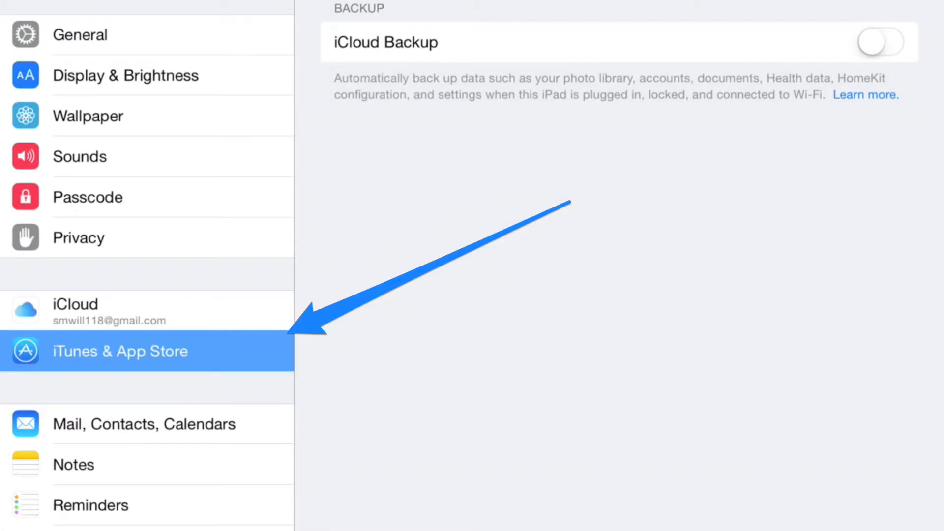
pyautogui.click(146, 351)
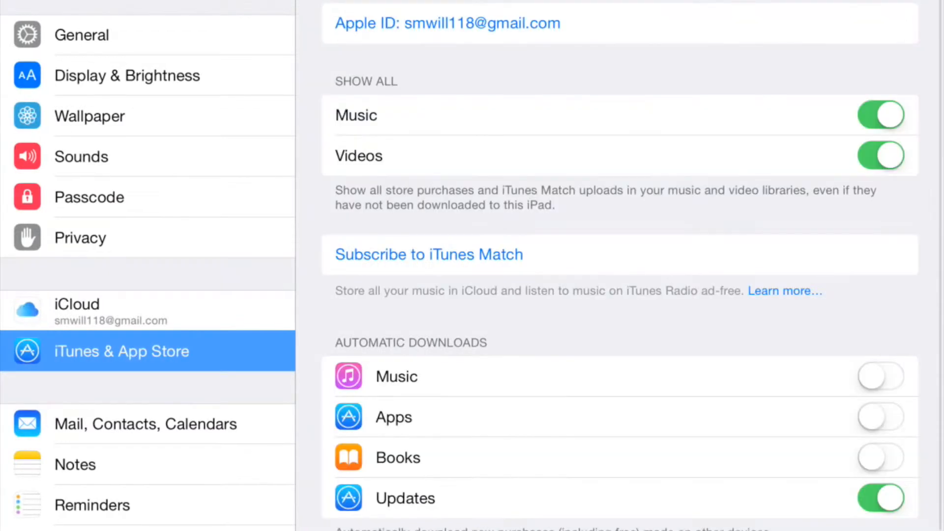
pyautogui.scroll(-3)
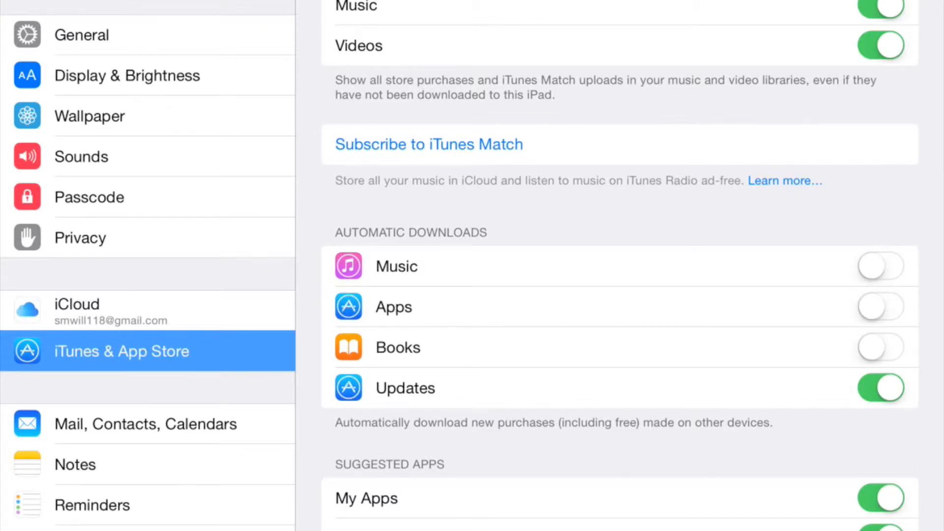
pyautogui.click(880, 388)
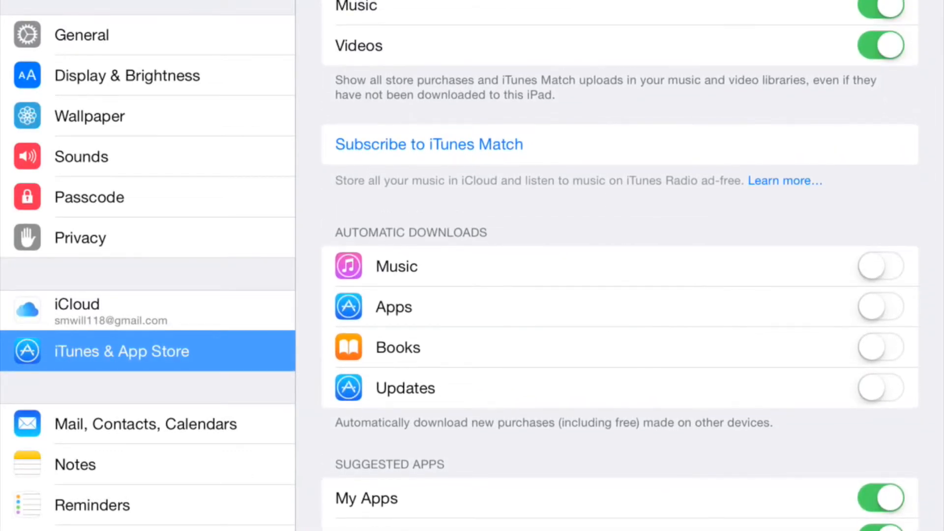
pyautogui.click(880, 498)
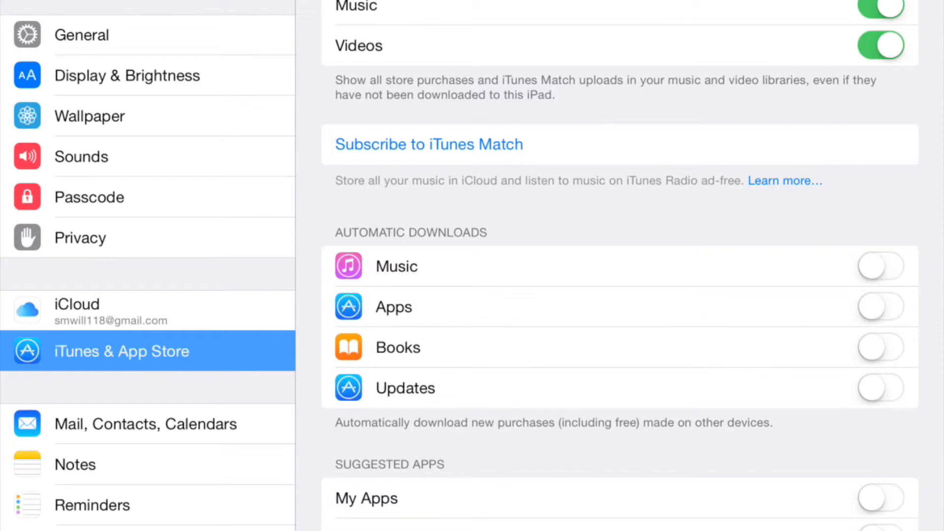
# Step: Return to the Home Screen and launch Chrome from the last page
pyautogui.press('home')
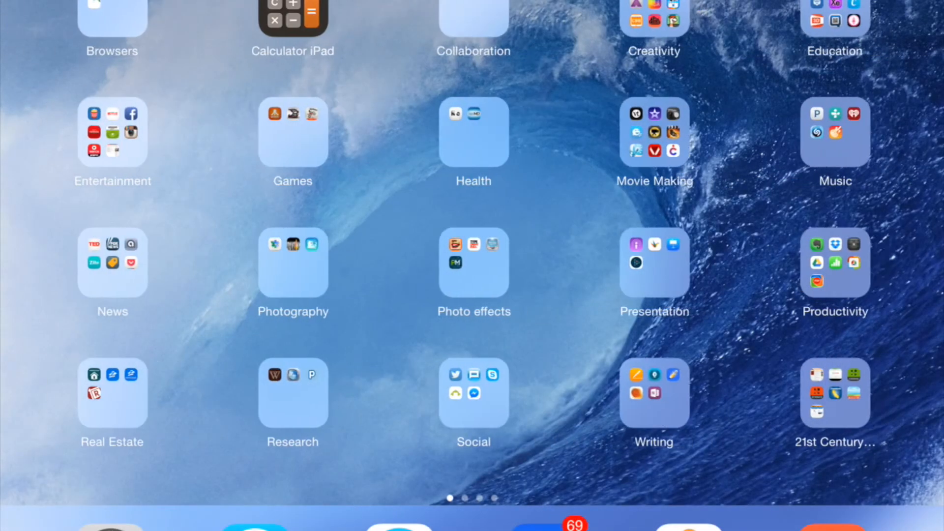
pyautogui.hscroll(-3)
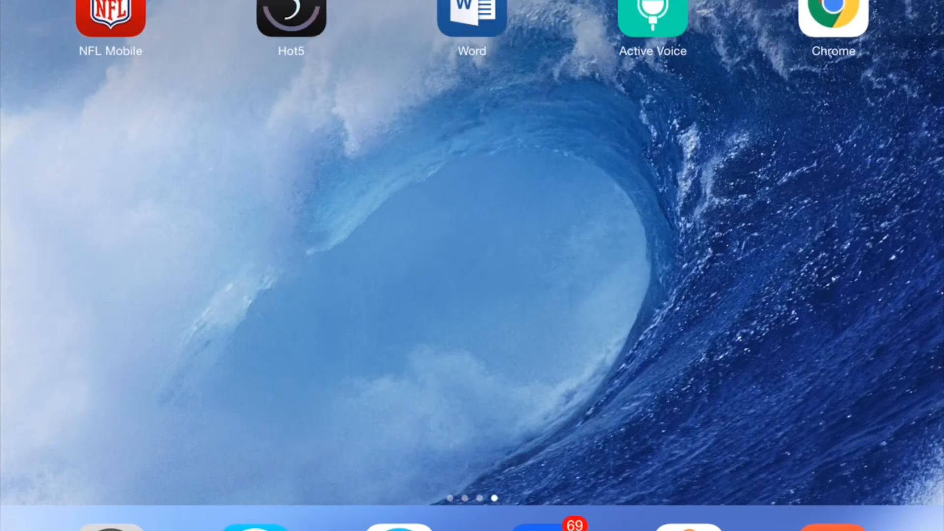
pyautogui.click(833, 20)
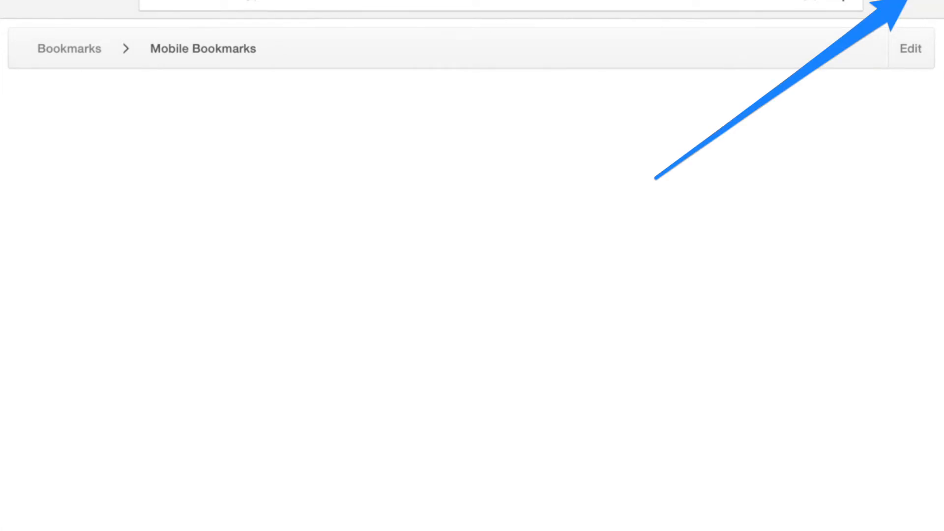
# Step: From Chrome's three-dot menu, go to Settings and scroll to the Advanced section
pyautogui.click(927, 6)
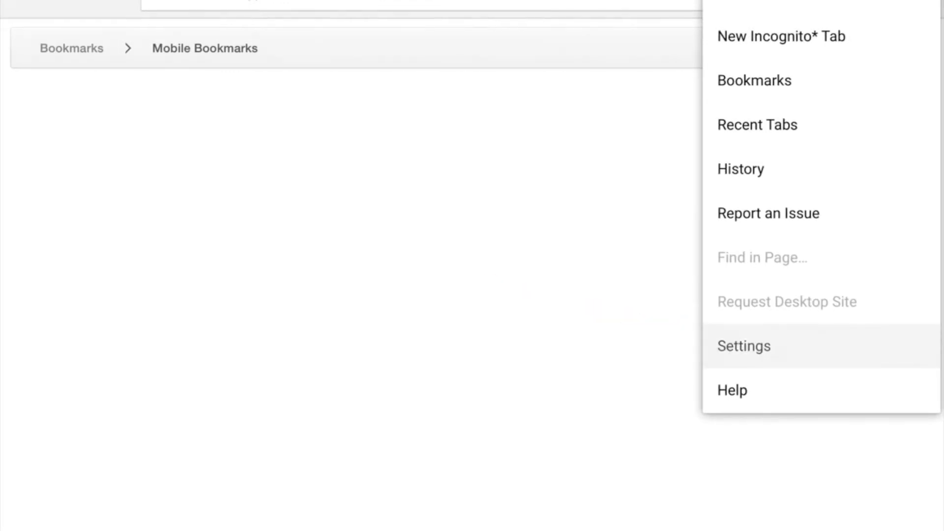
pyautogui.click(743, 345)
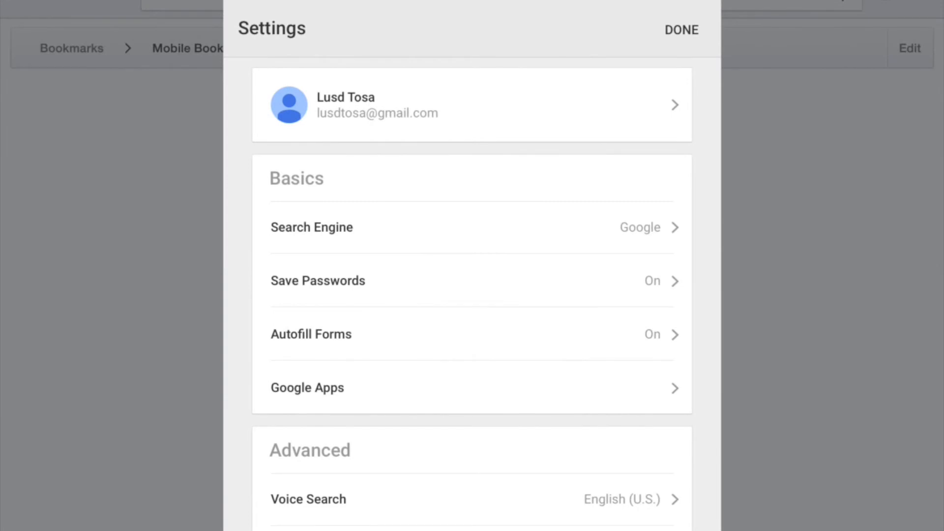
pyautogui.scroll(-3)
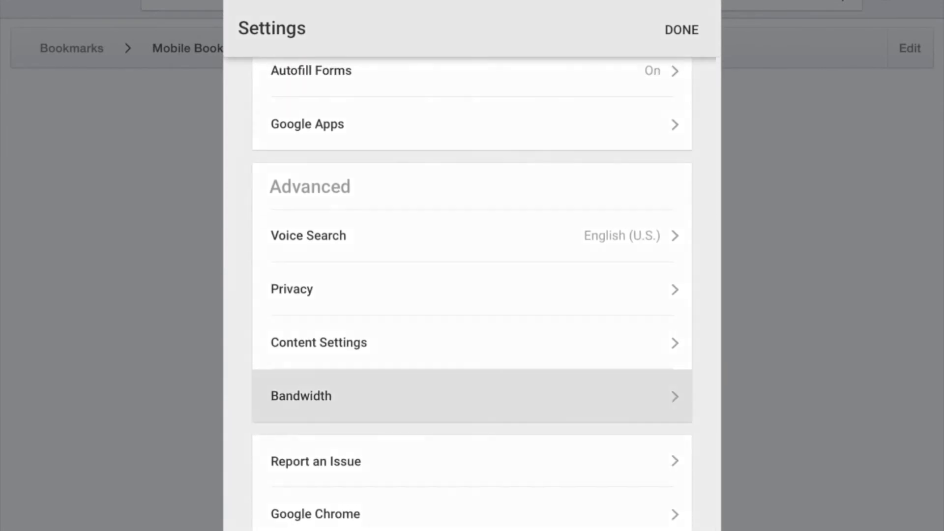
# Step: Under Bandwidth, turn Reduce Data Usage on and finish with Done
pyautogui.click(301, 395)
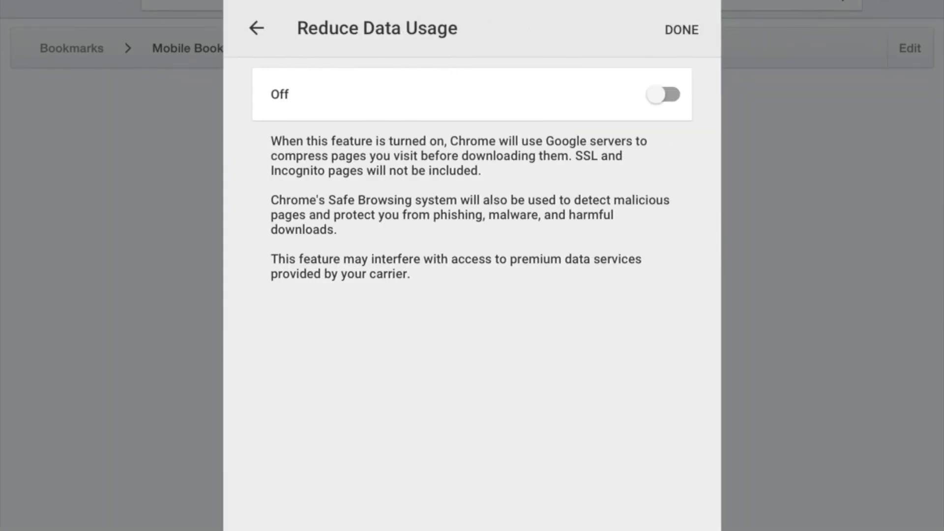
pyautogui.click(663, 94)
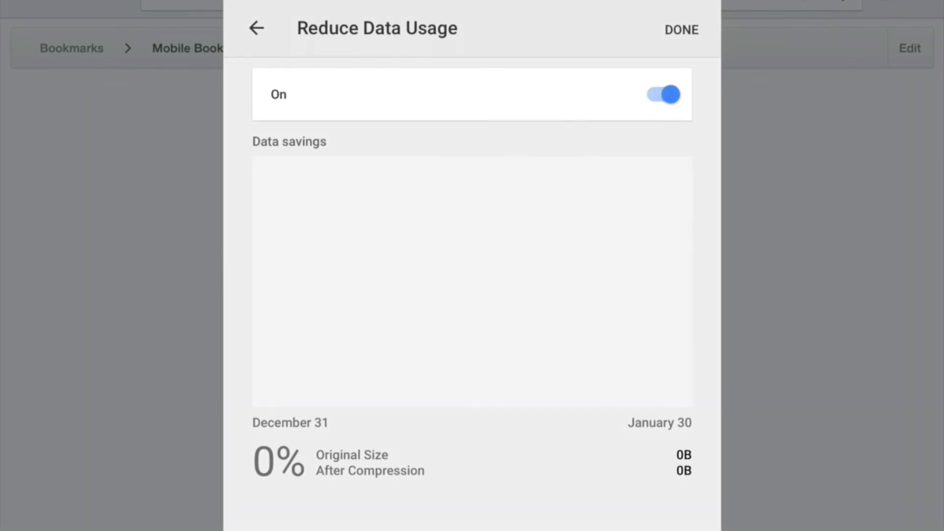
pyautogui.click(680, 29)
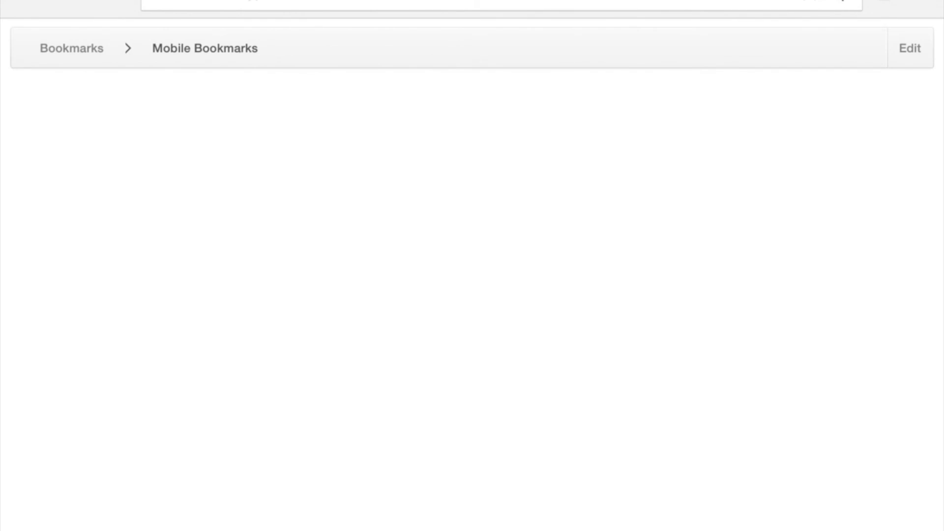